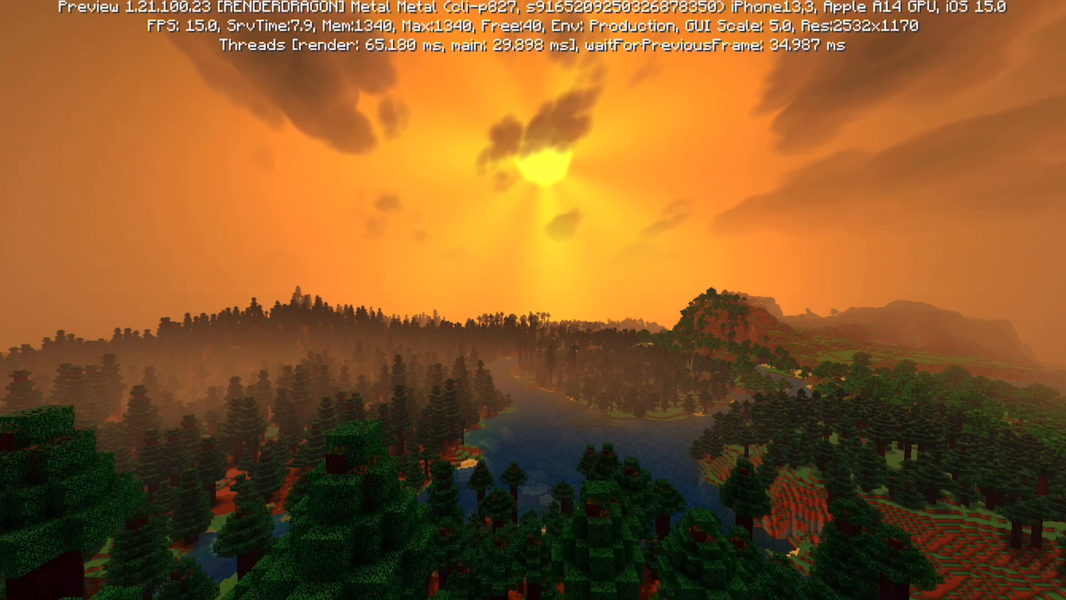
mouse_move(533, 300)
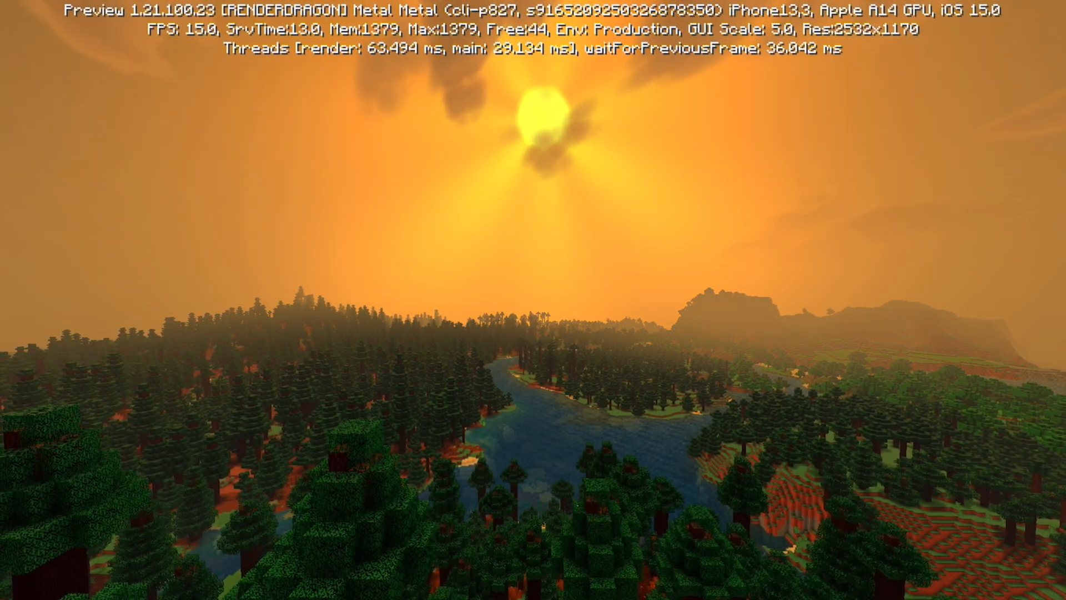
mouse_move(533, 300)
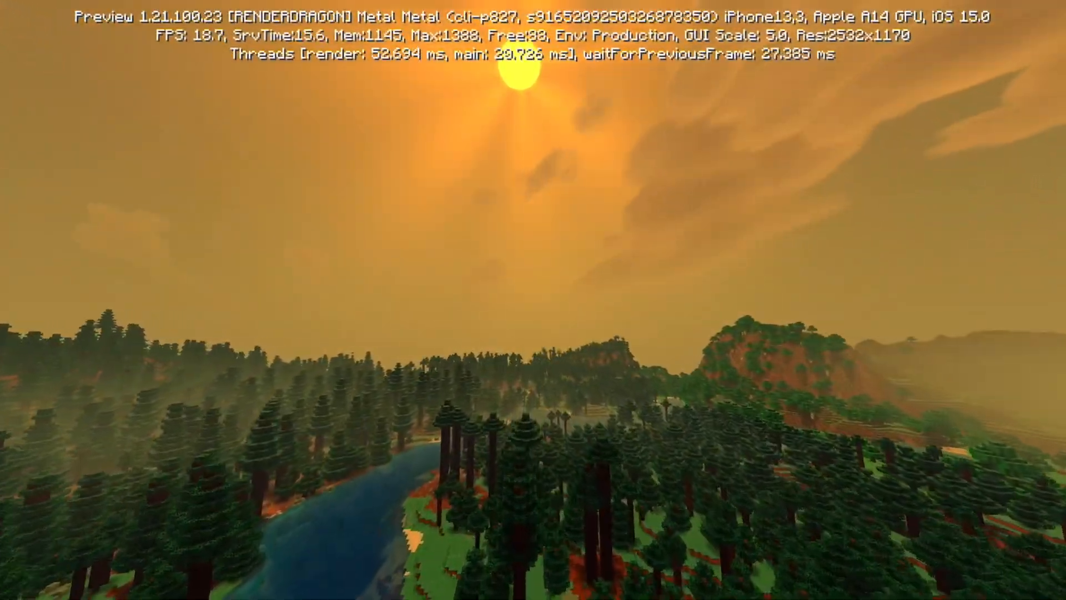
mouse_move(533, 300)
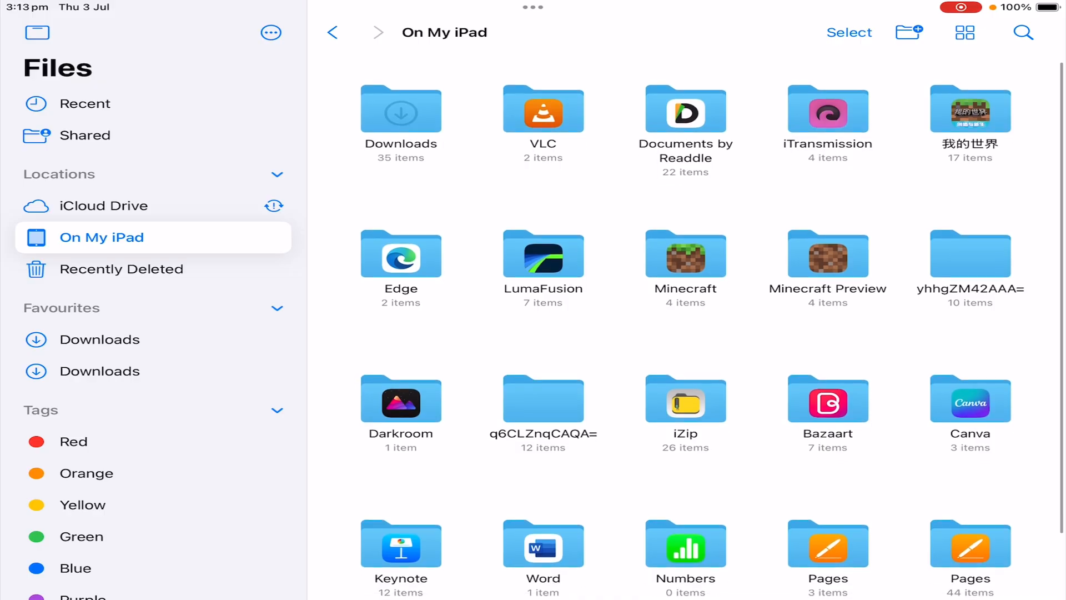
Step: Browse from the Minecraft app folder through games into the minecraftpe folder
double_click(684, 256)
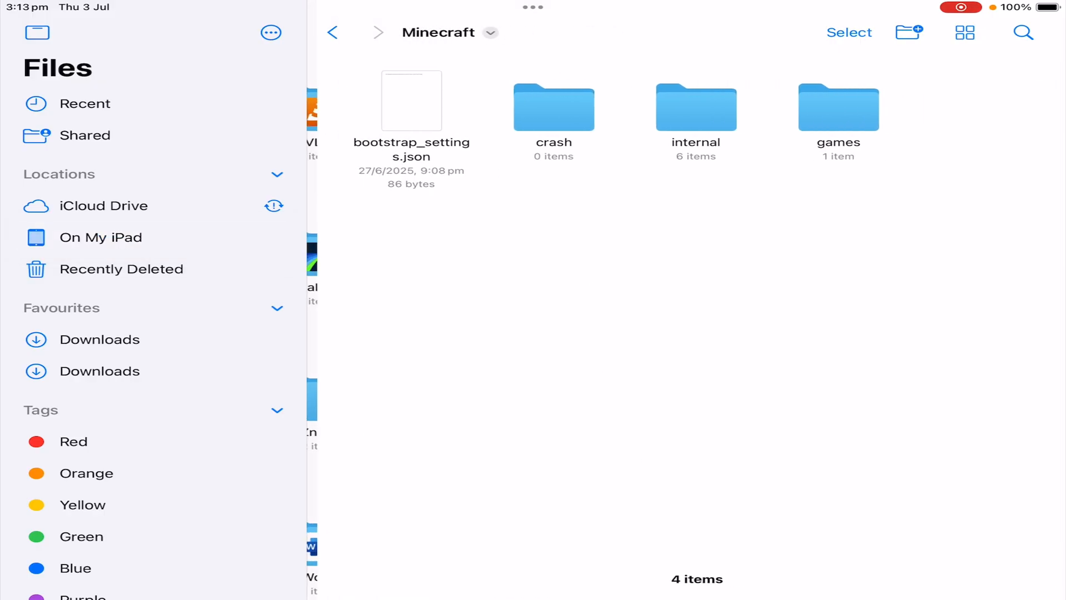
double_click(839, 107)
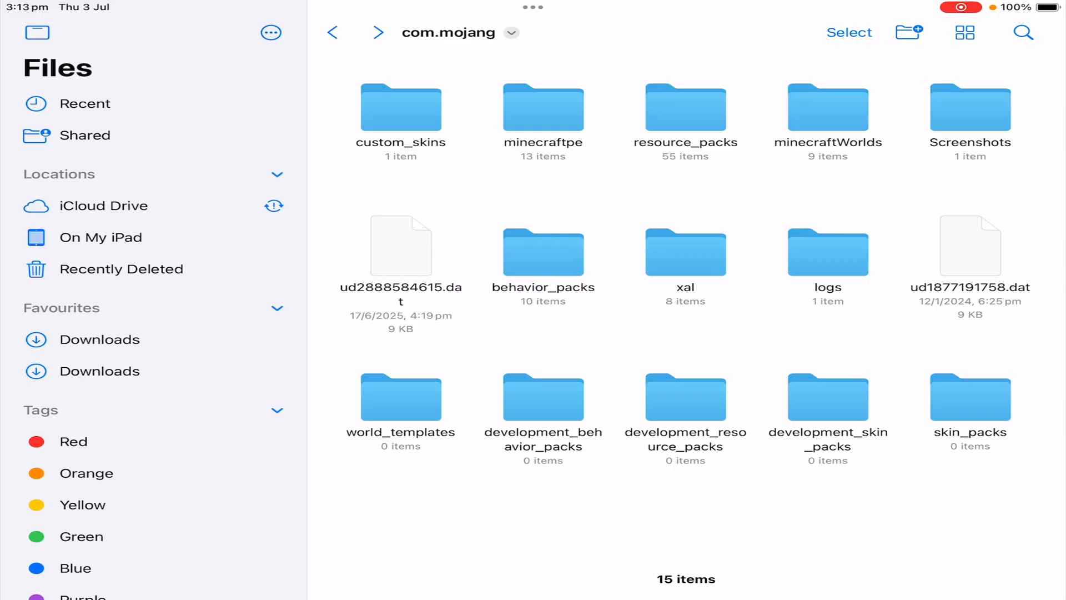
double_click(542, 109)
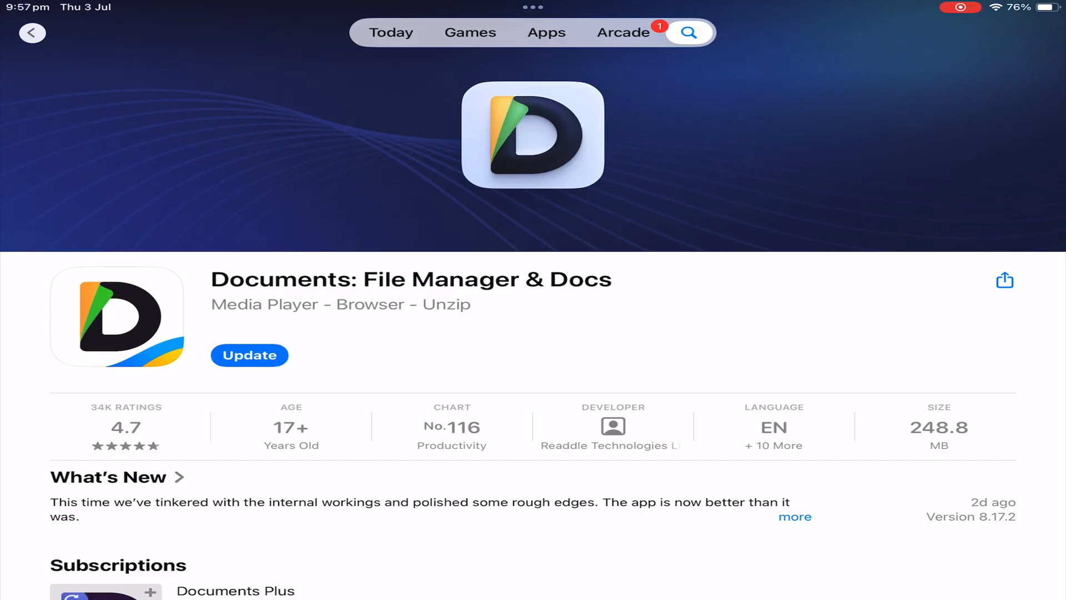
scroll(down, 3)
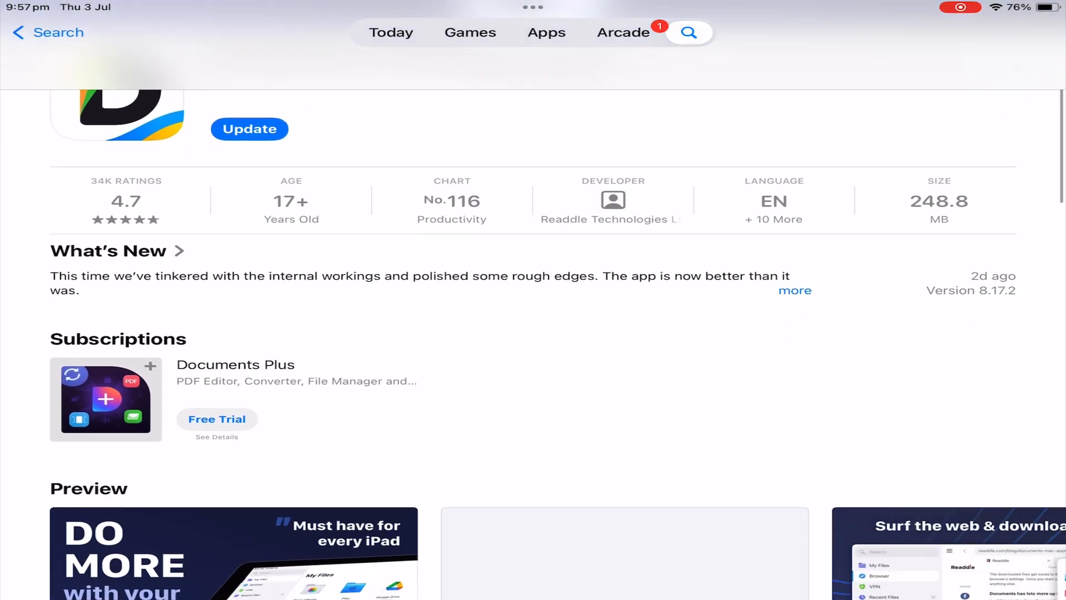
scroll(down, 3)
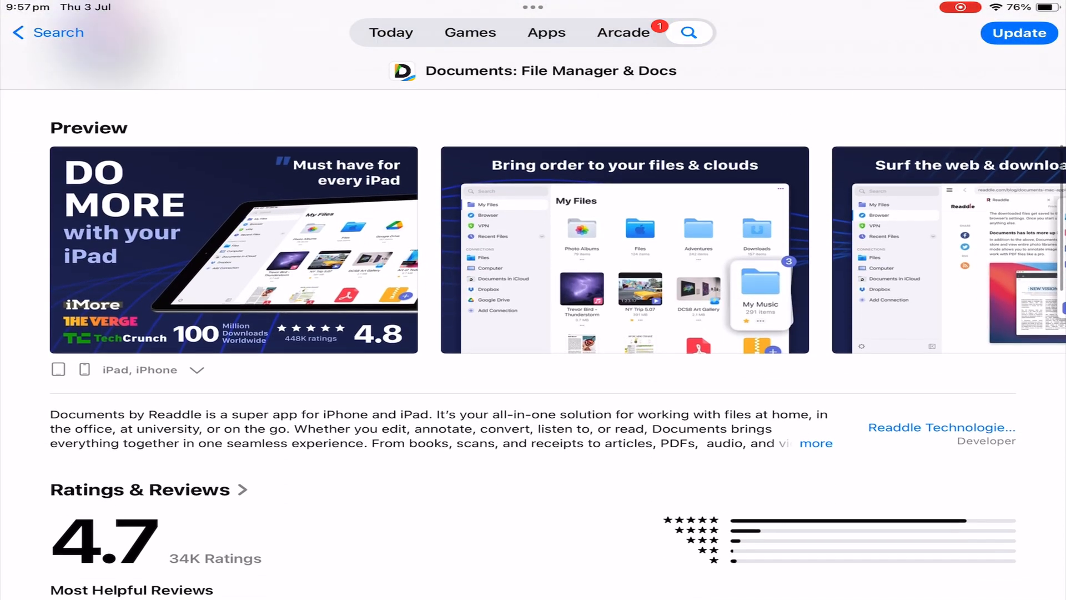
scroll(down, 3)
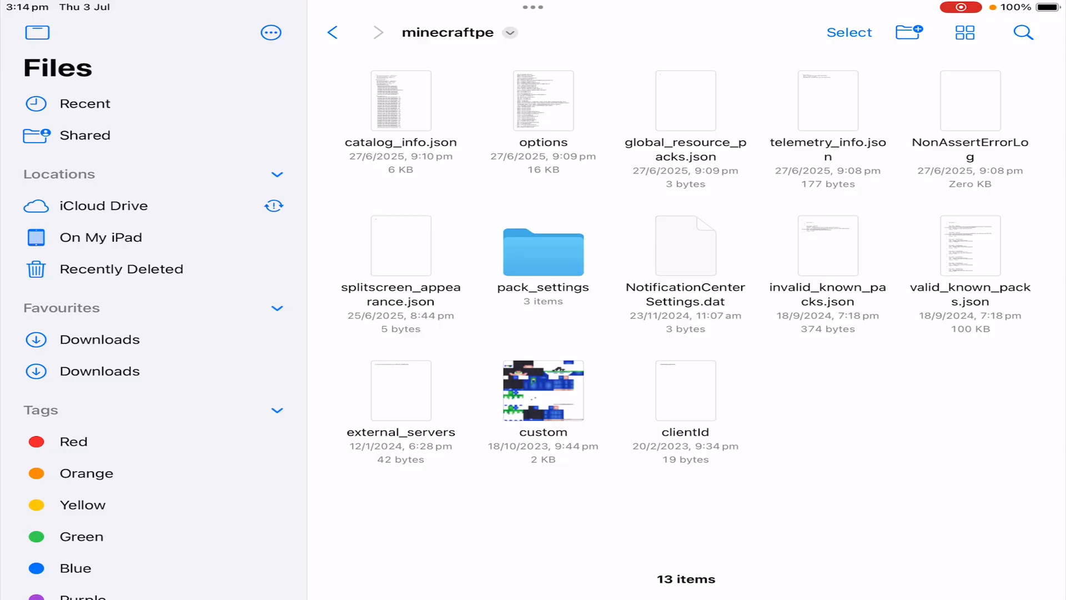
Step: Share the minecraftpe options file to Documents by Readdle so it opens as text
right_click(543, 100)
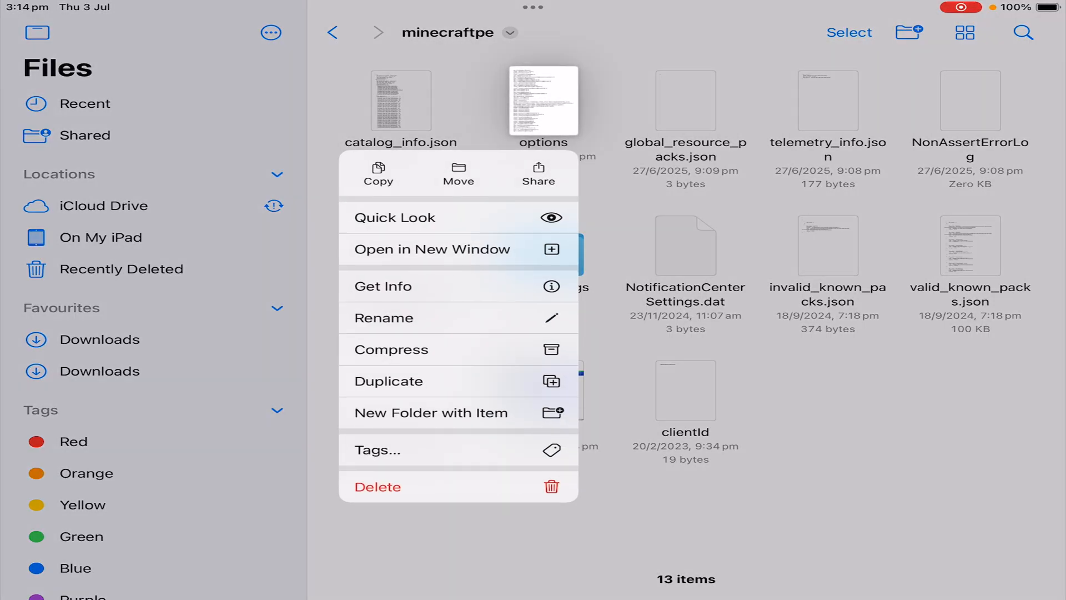
click(539, 171)
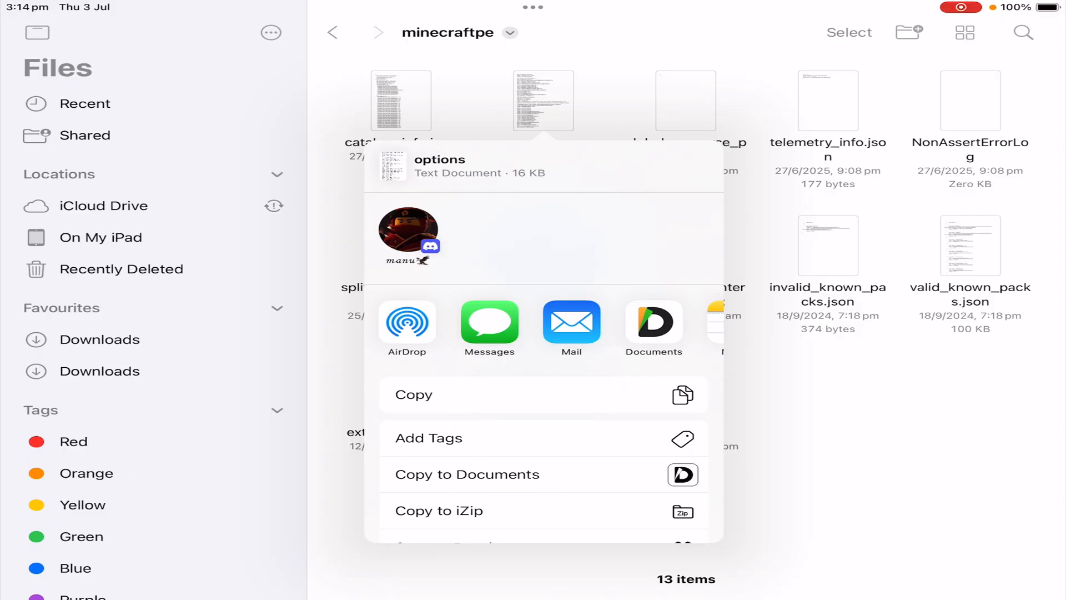
click(466, 474)
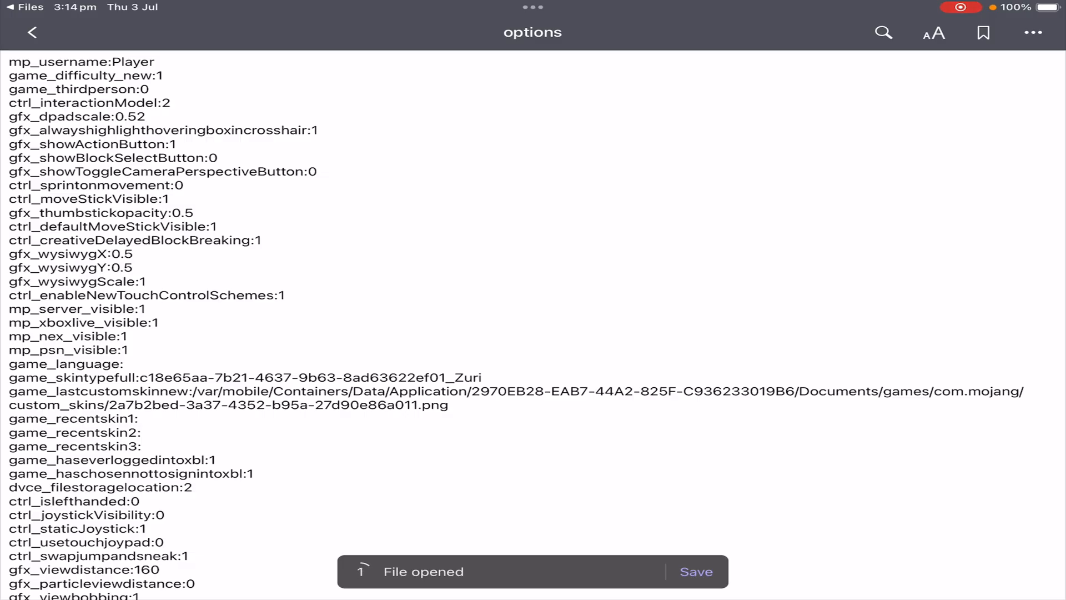
Step: Change gfx_viewdistance from 160 to 400, dismiss the keyboard and leave the editor
scroll(down, 3)
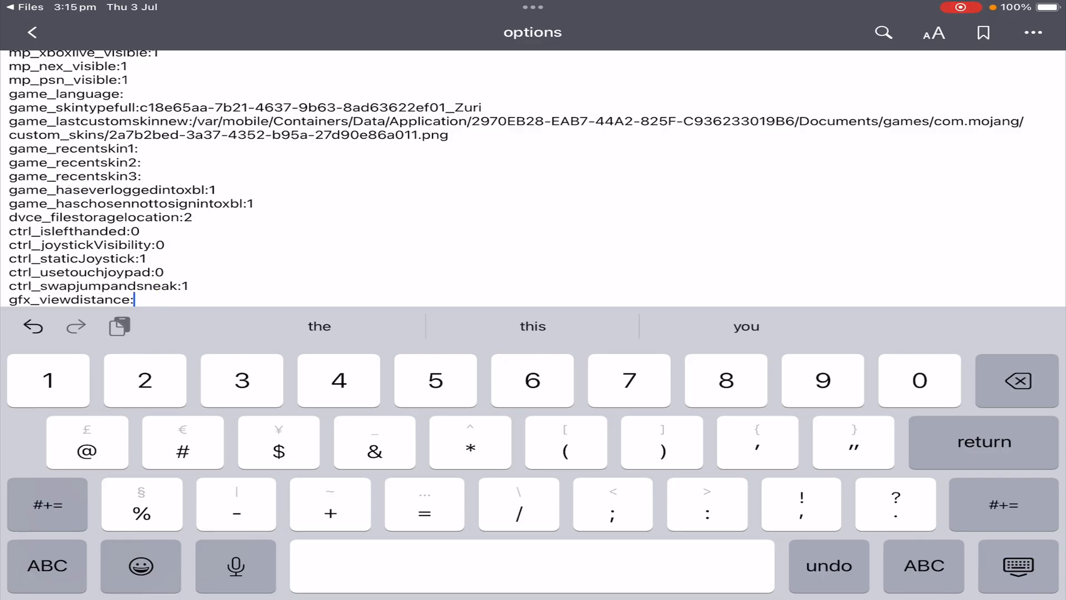
text(400)
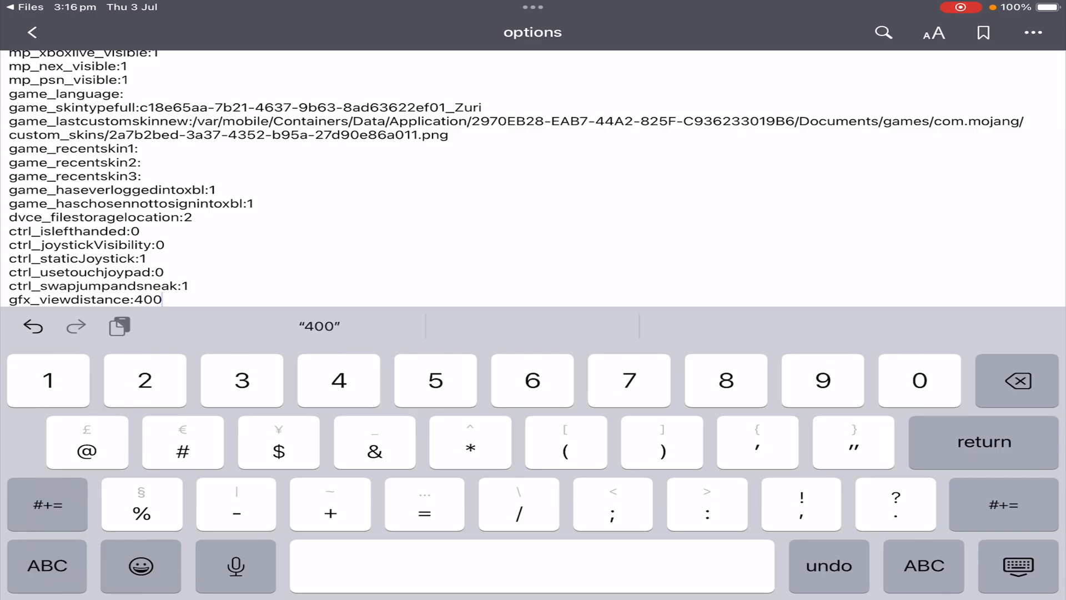
click(1017, 566)
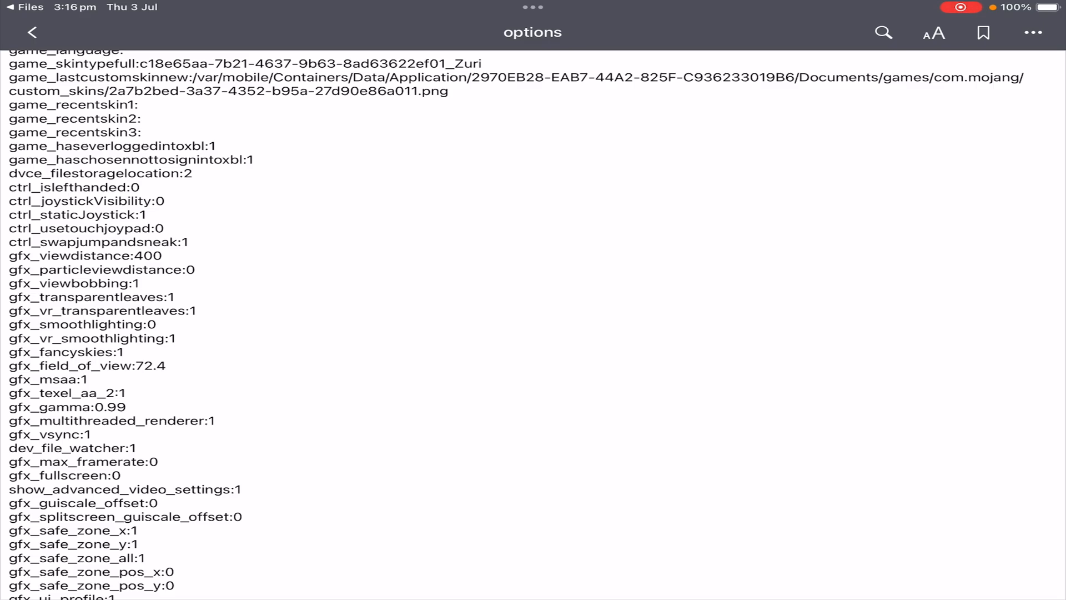
click(30, 32)
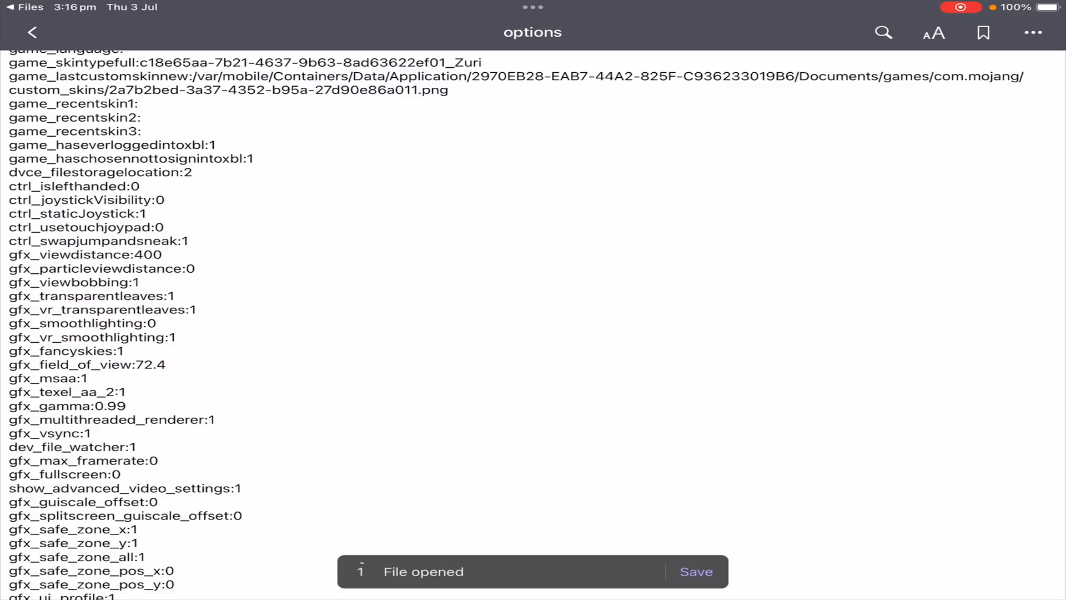
Step: Save the edited options file to minecraftpe via Save to Files, replacing options.txt
click(1034, 32)
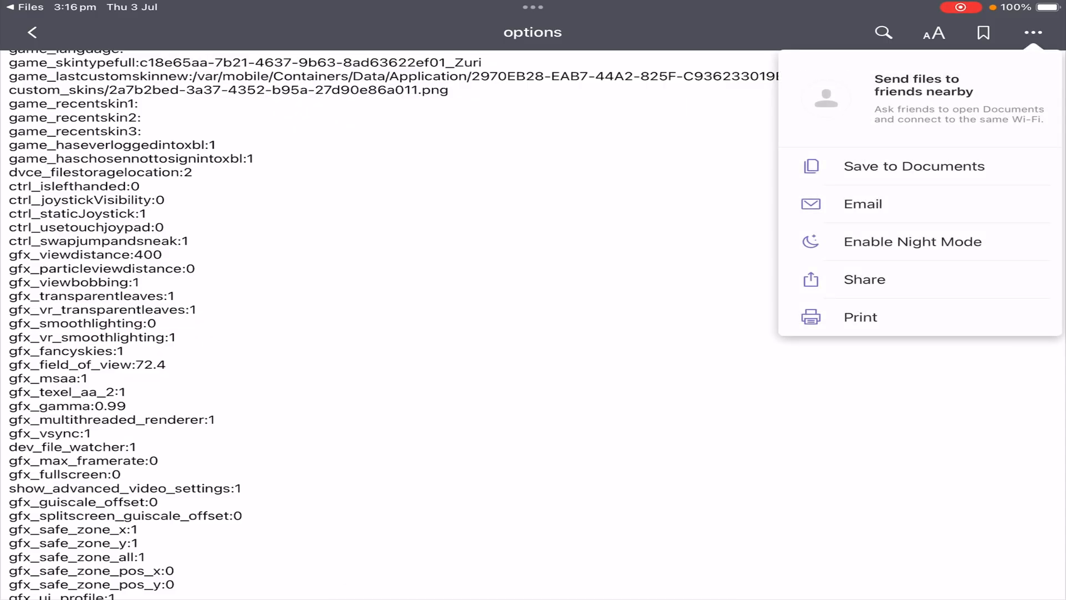
click(863, 279)
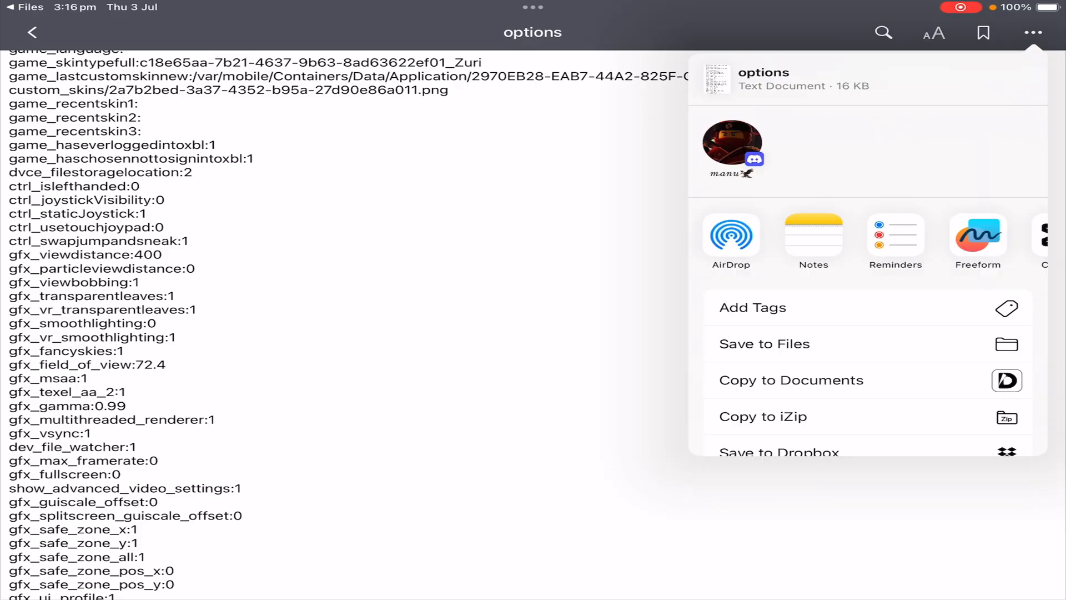
click(764, 343)
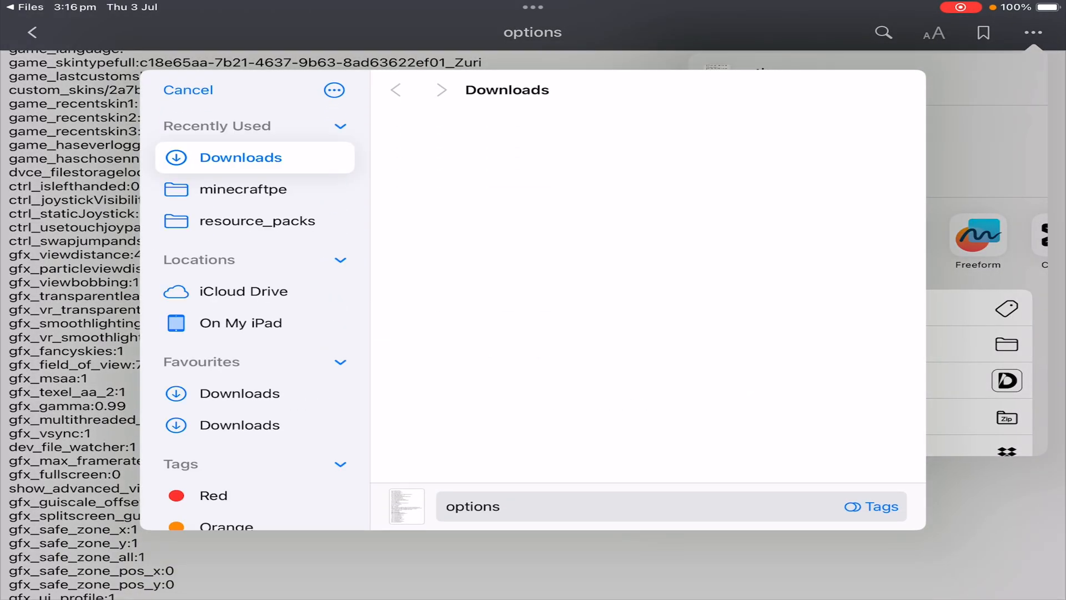
click(240, 393)
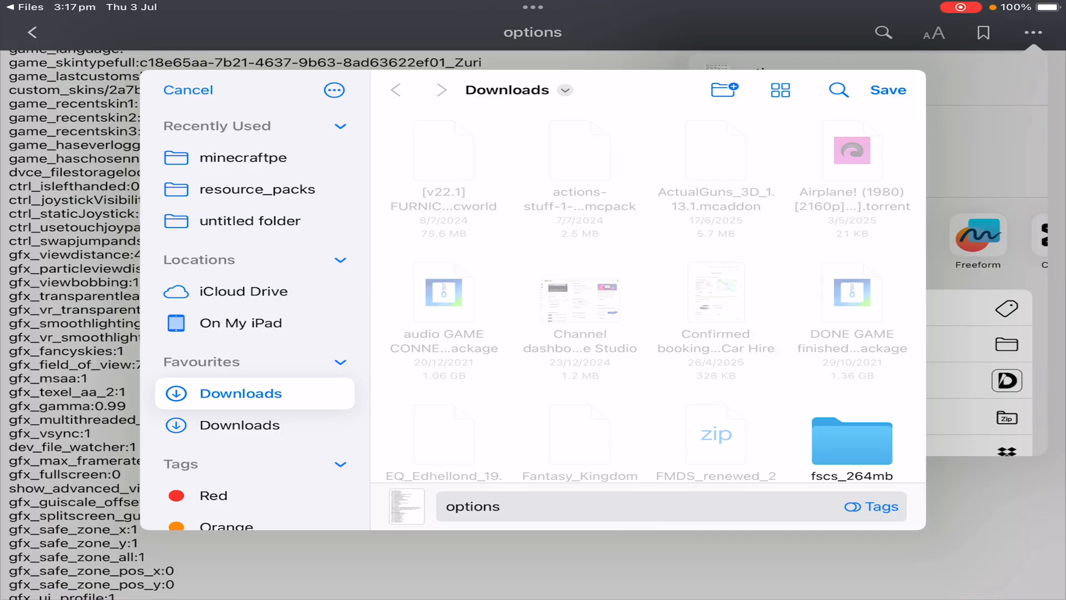
click(244, 157)
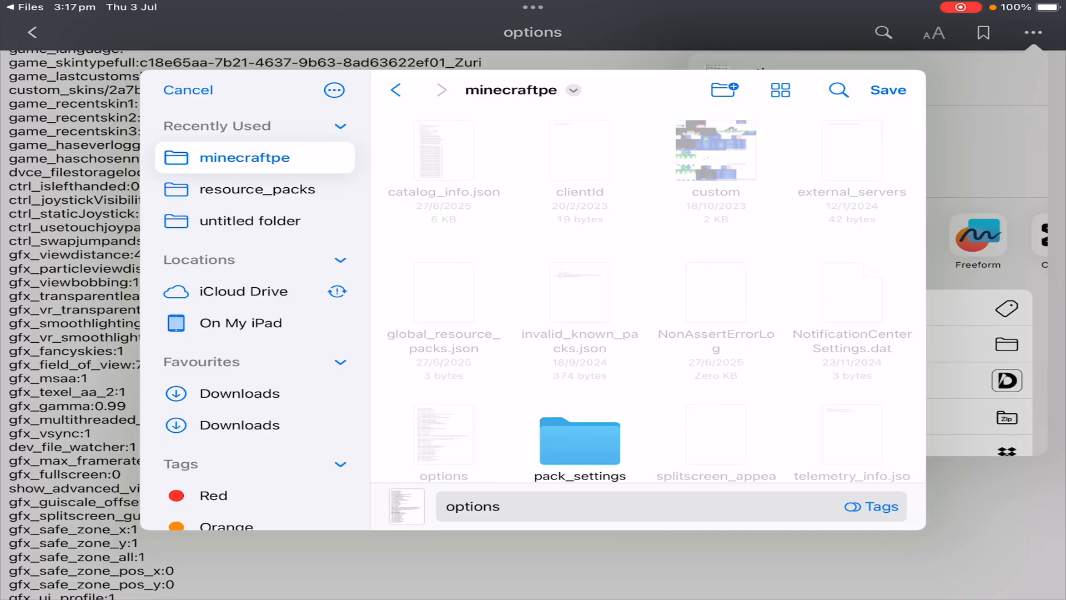
click(888, 89)
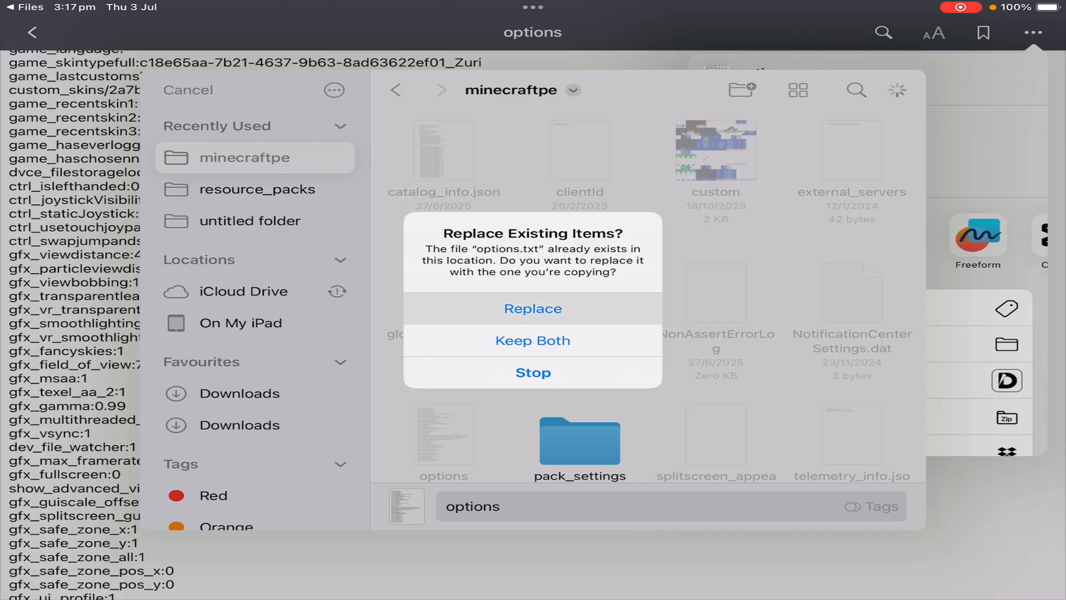
click(533, 308)
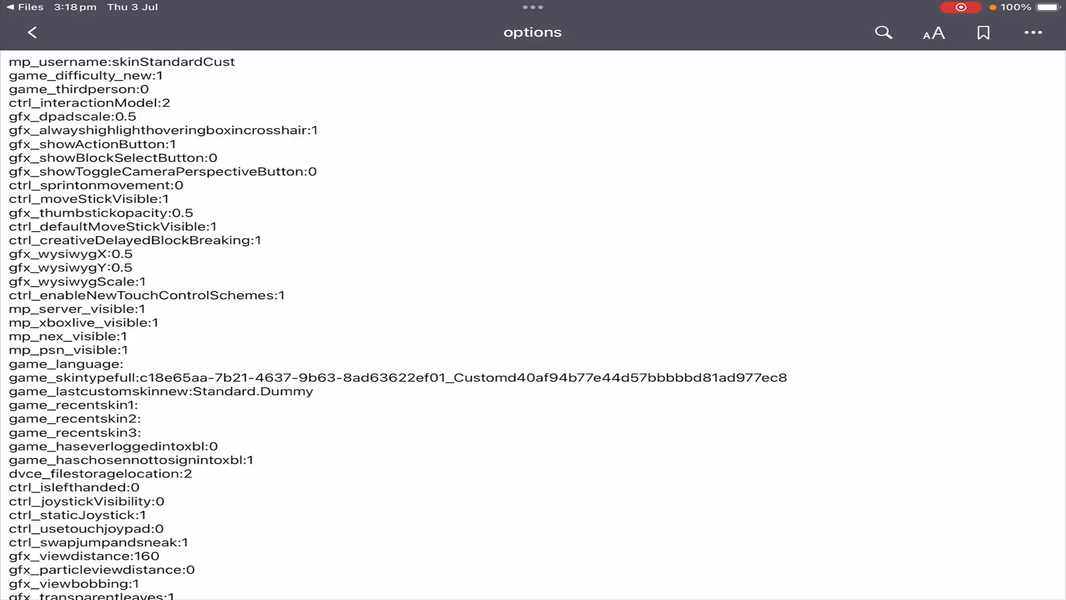
Step: Scroll down to raise gfx_viewdistance and deferred_viewdistance, then dismiss the keyboard
scroll(down, 3)
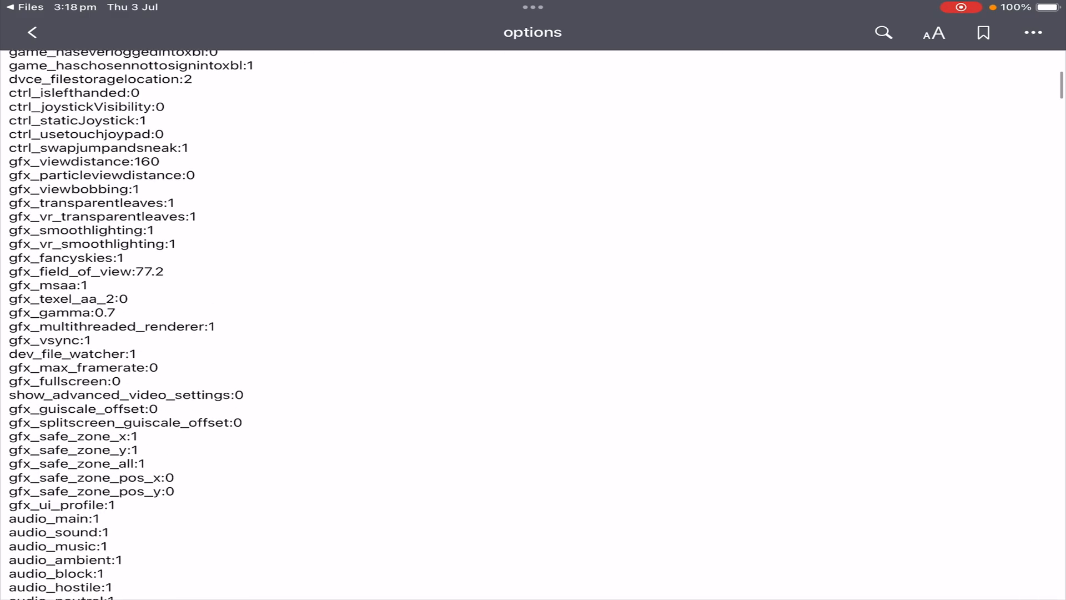
scroll(down, 3)
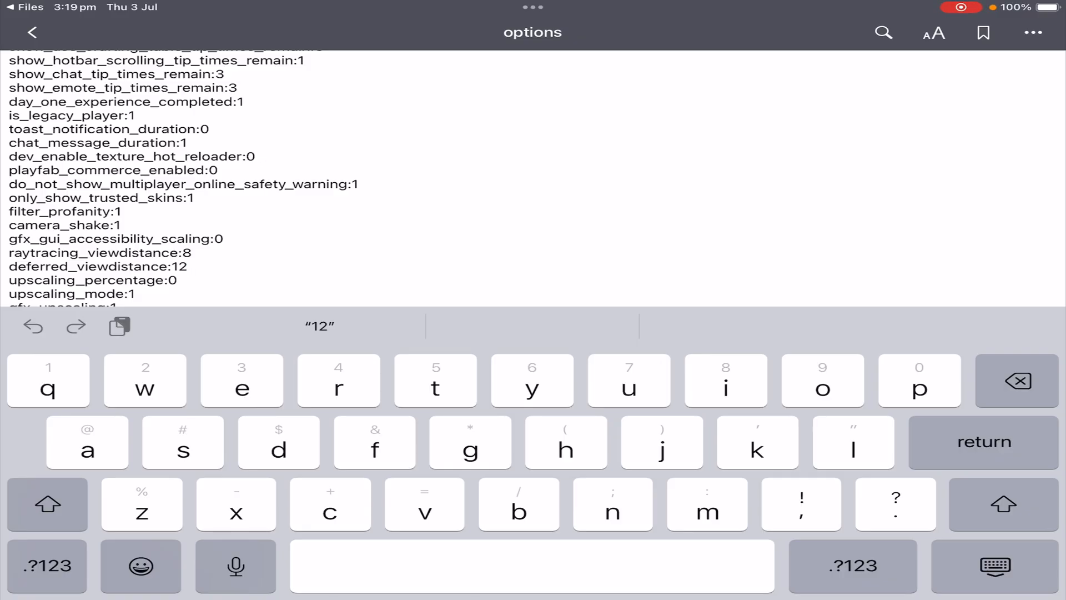
click(187, 265)
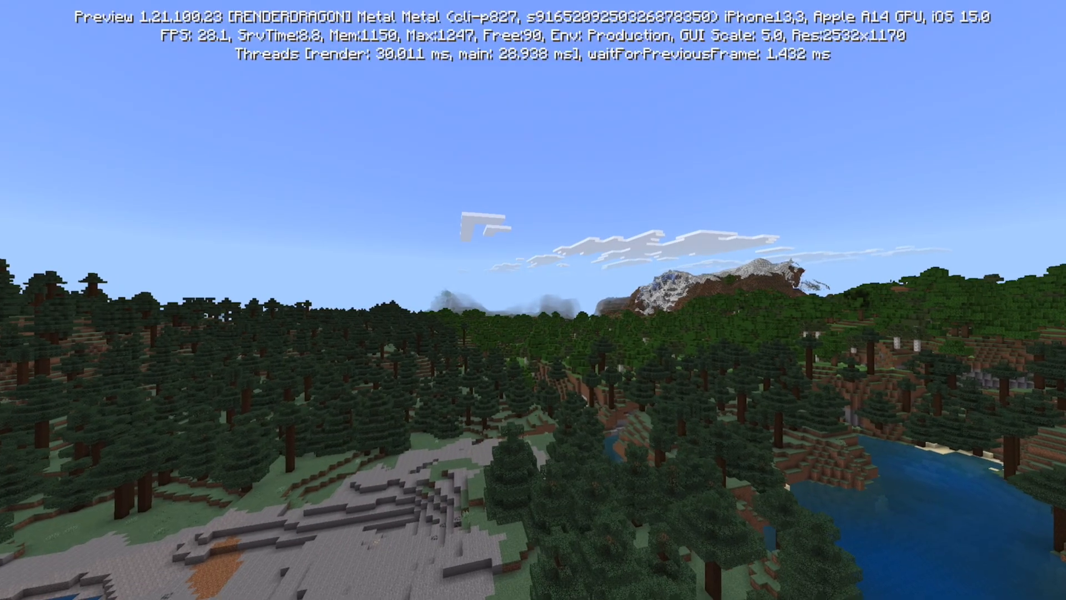
mouse_move(533, 300)
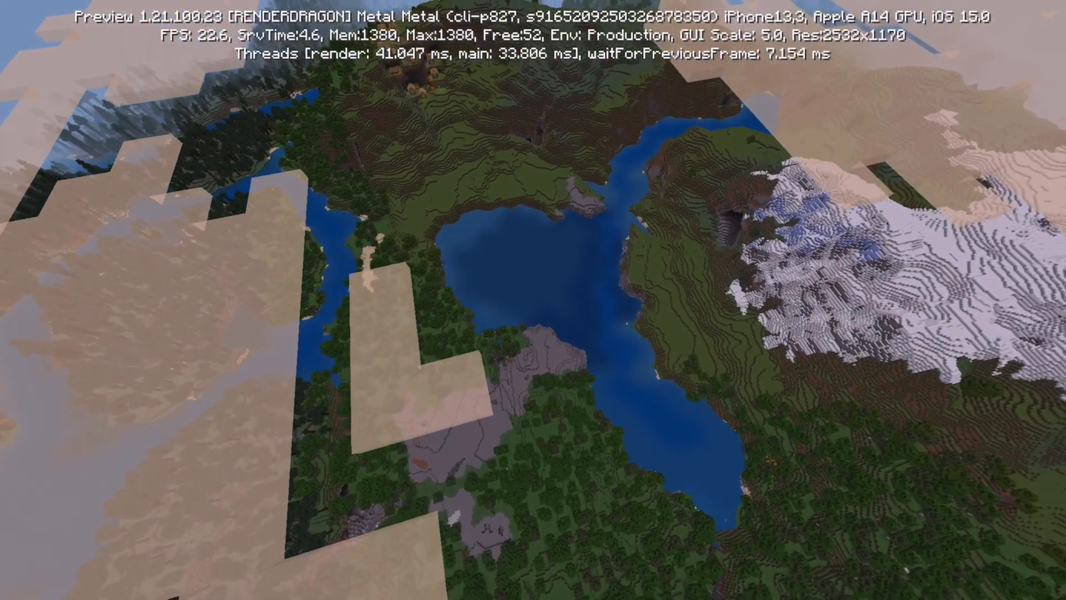
mouse_move(533, 300)
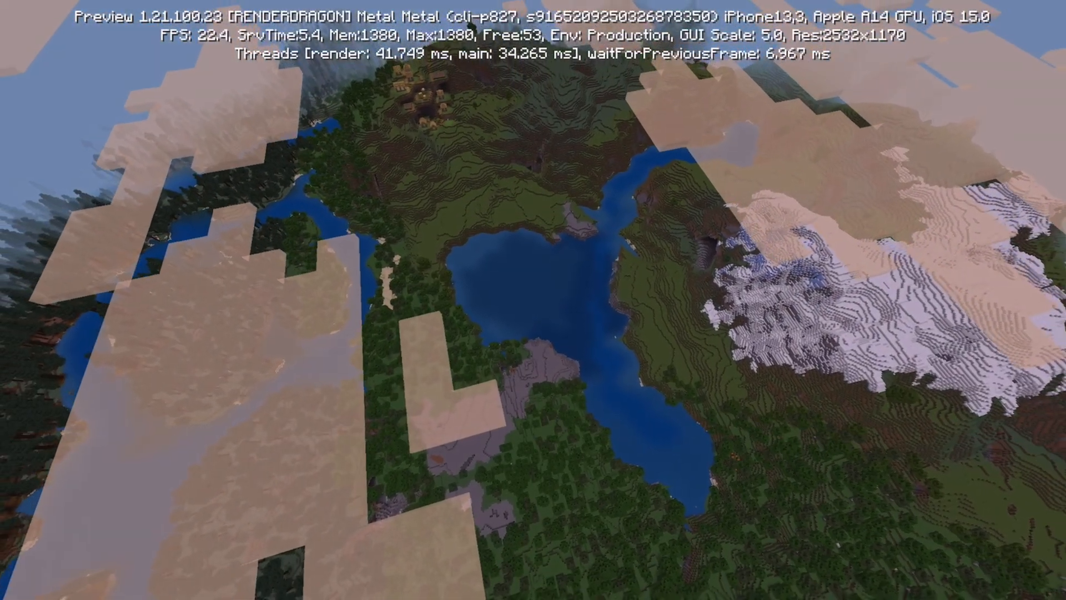
mouse_move(533, 300)
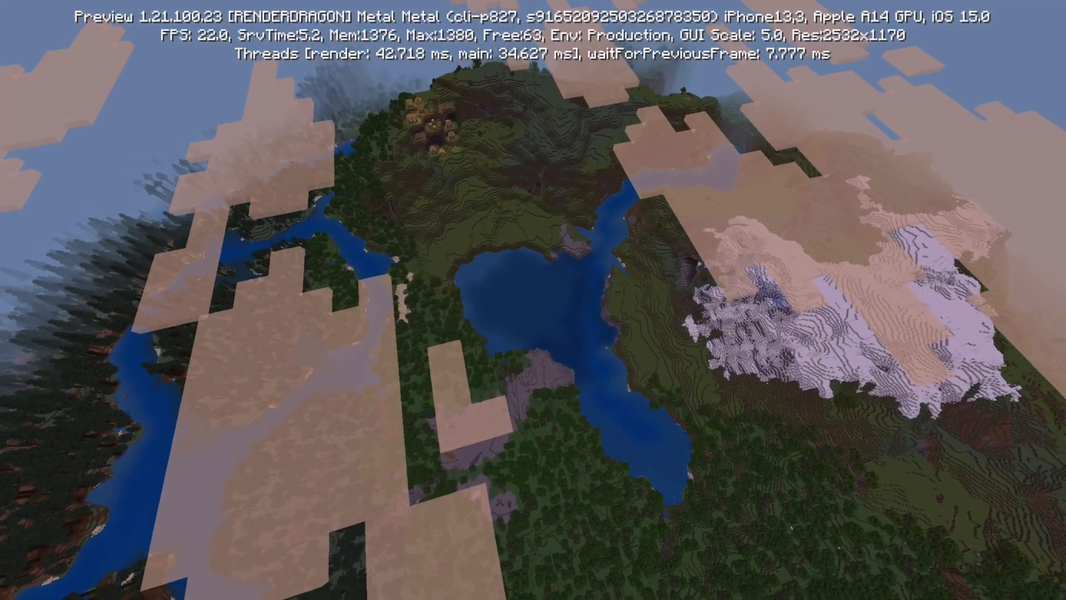